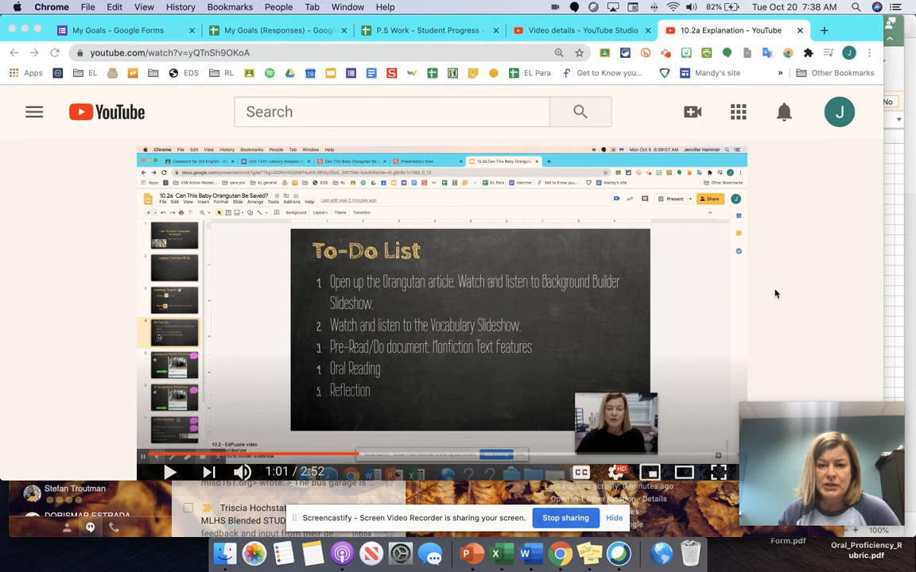
{"action": "mouse_move", "coordinate": [754, 332]}
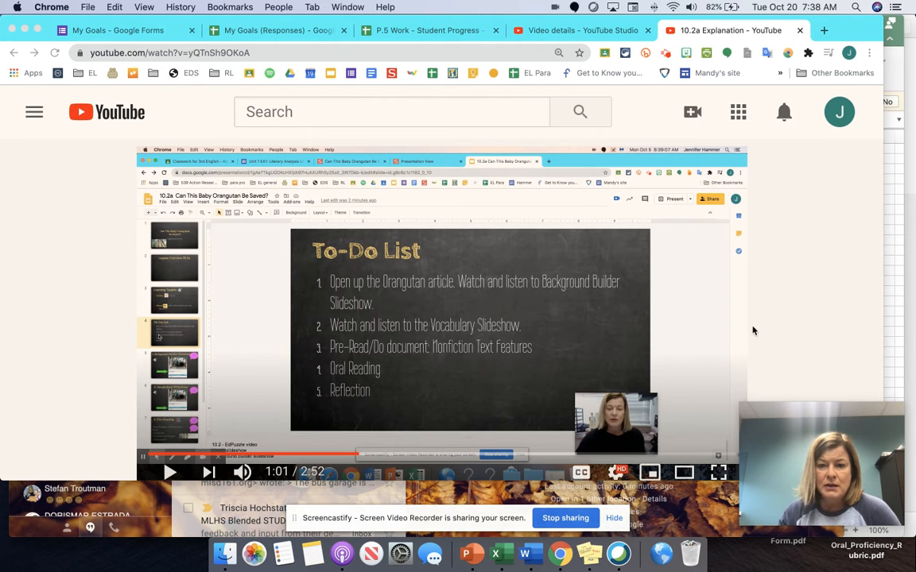
{"action": "mouse_move", "coordinate": [312, 356]}
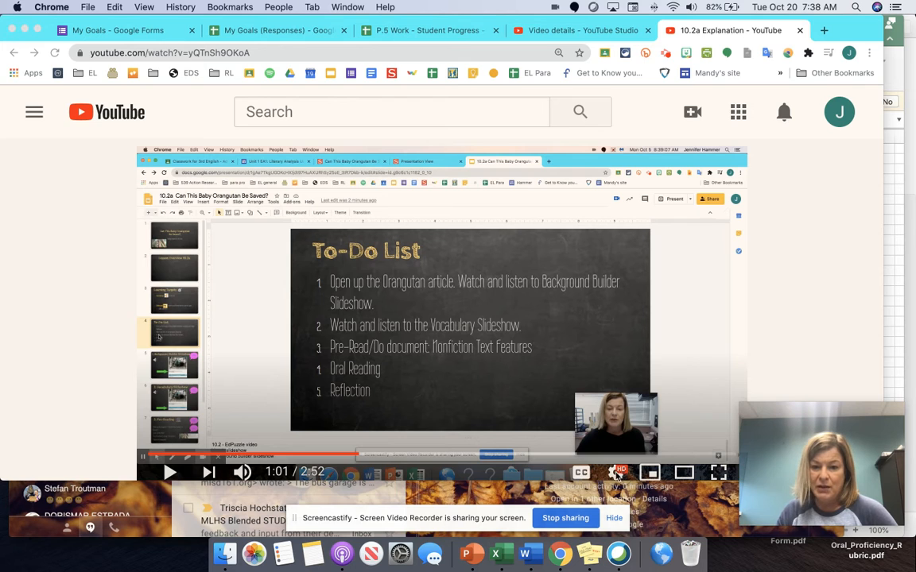
Enable subtitles auto-translated into Bosnian via the settings menu and resume playback.
{"action": "left_click", "coordinate": [620, 472]}
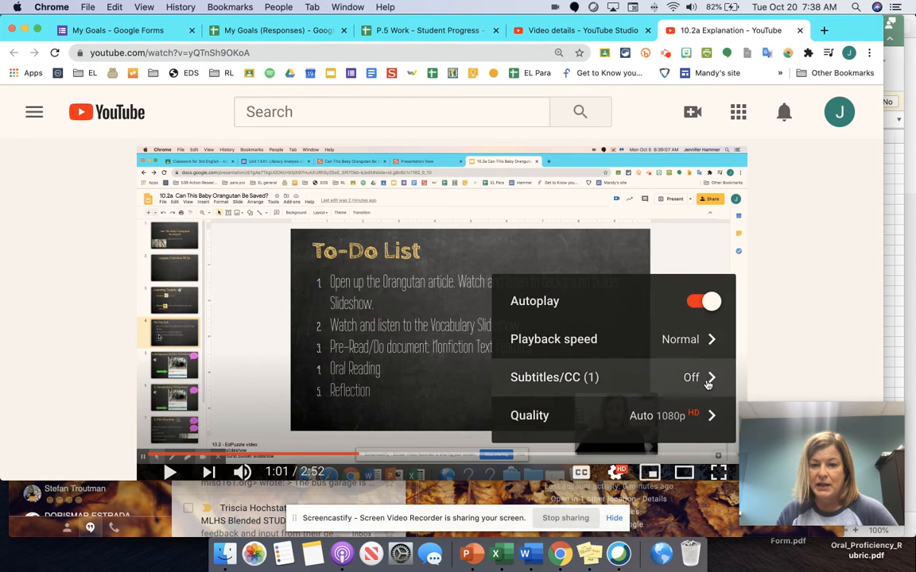
{"action": "left_click", "coordinate": [553, 376]}
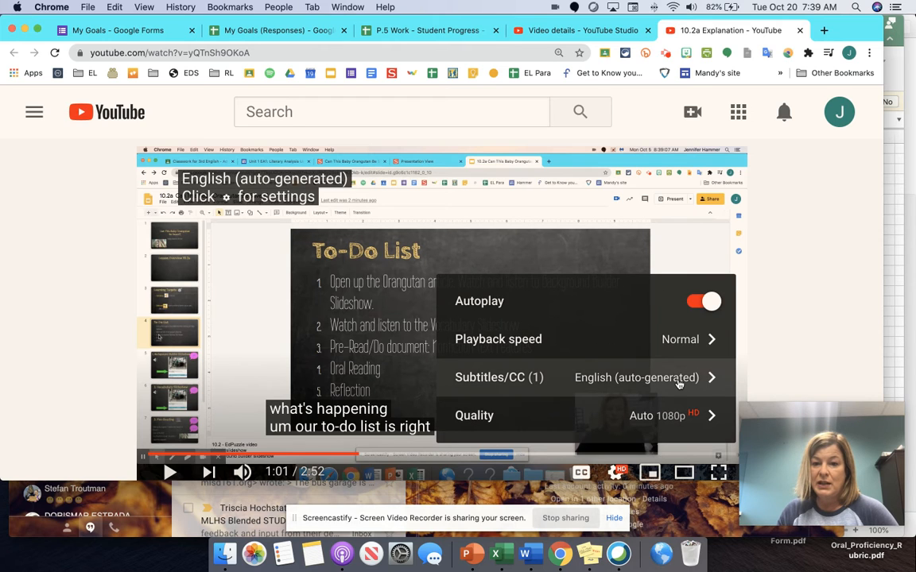
{"action": "left_click", "coordinate": [636, 378]}
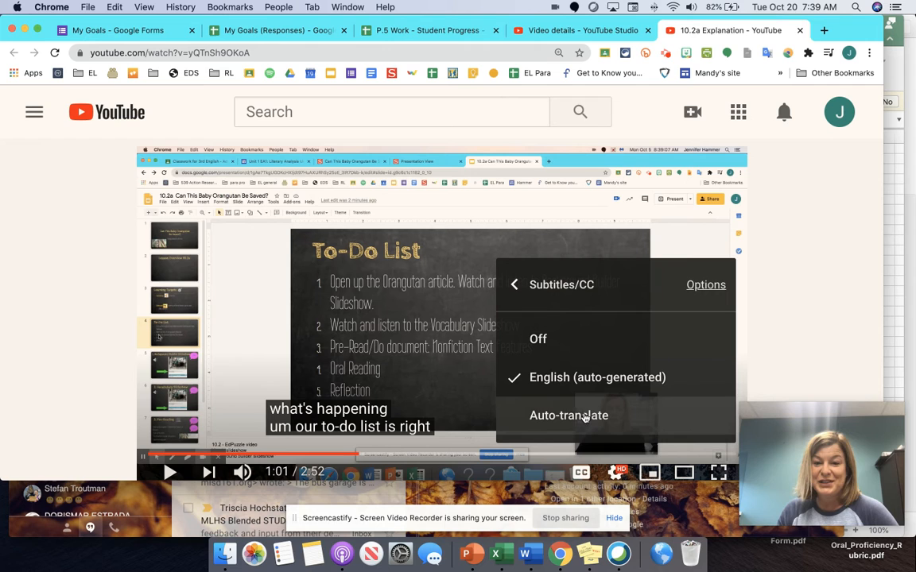
{"action": "left_click", "coordinate": [569, 415]}
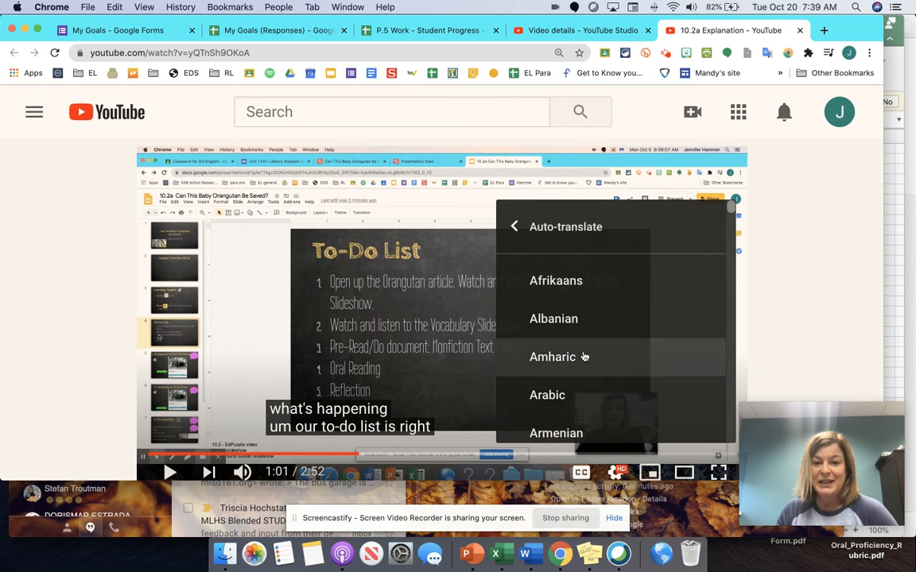
{"action": "scroll", "scroll_direction": "down", "scroll_amount": 3}
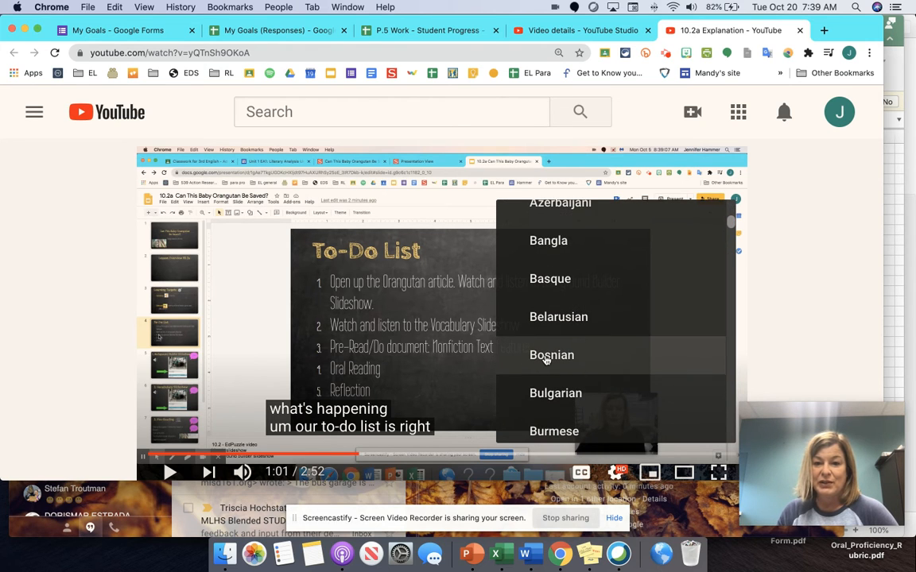
{"action": "left_click", "coordinate": [551, 354]}
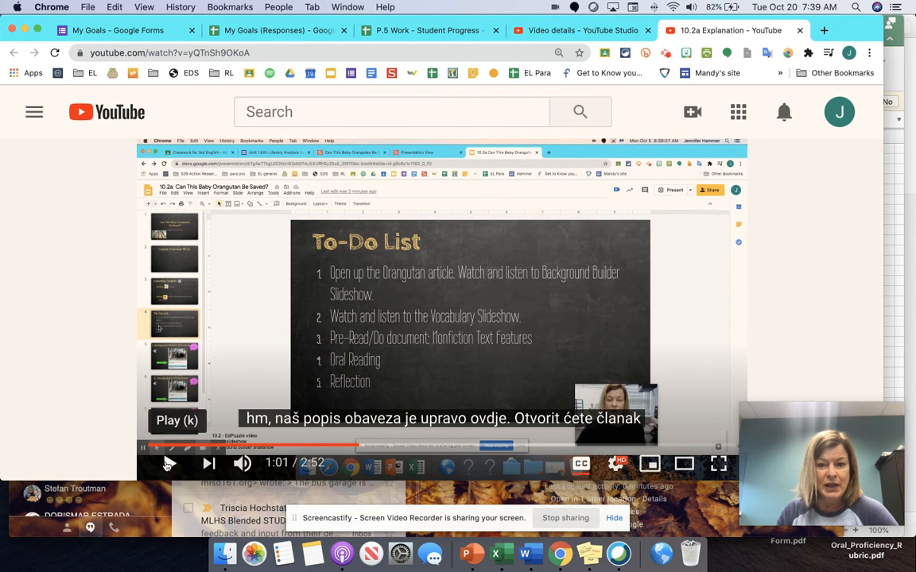
{"action": "left_click", "coordinate": [169, 462]}
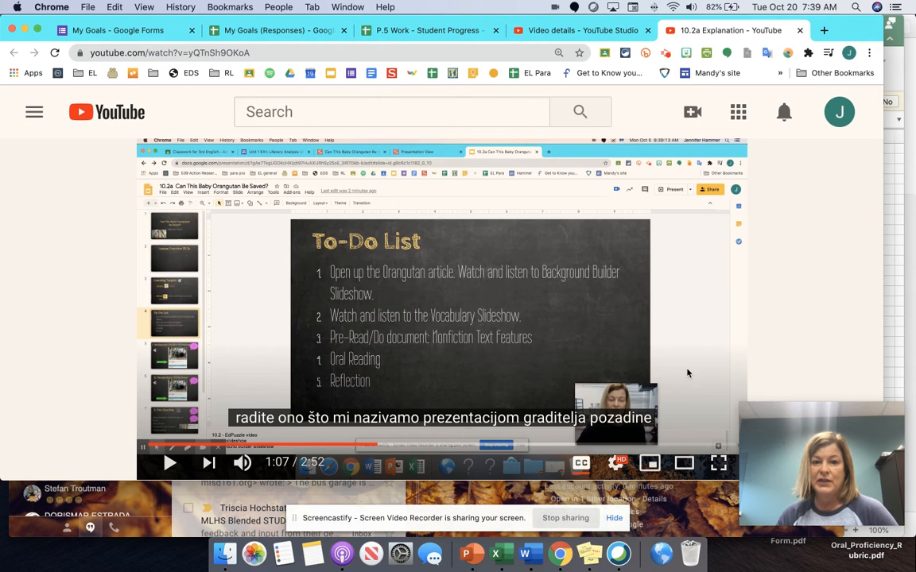
{"action": "mouse_move", "coordinate": [677, 369]}
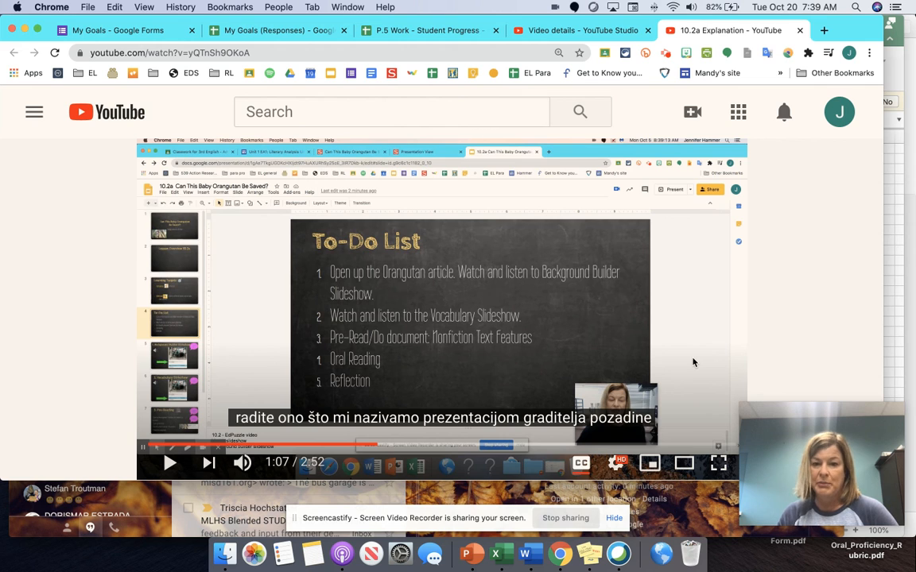
{"action": "mouse_move", "coordinate": [683, 463]}
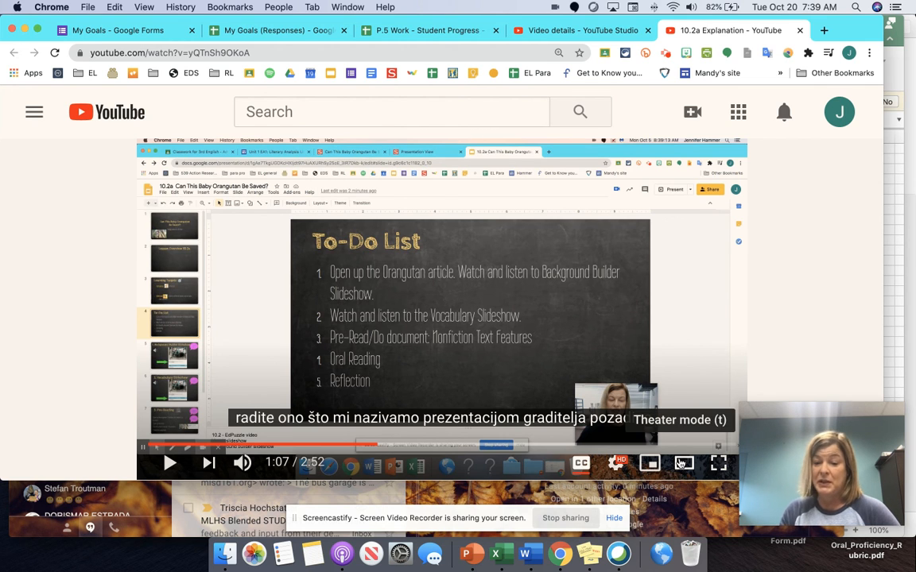